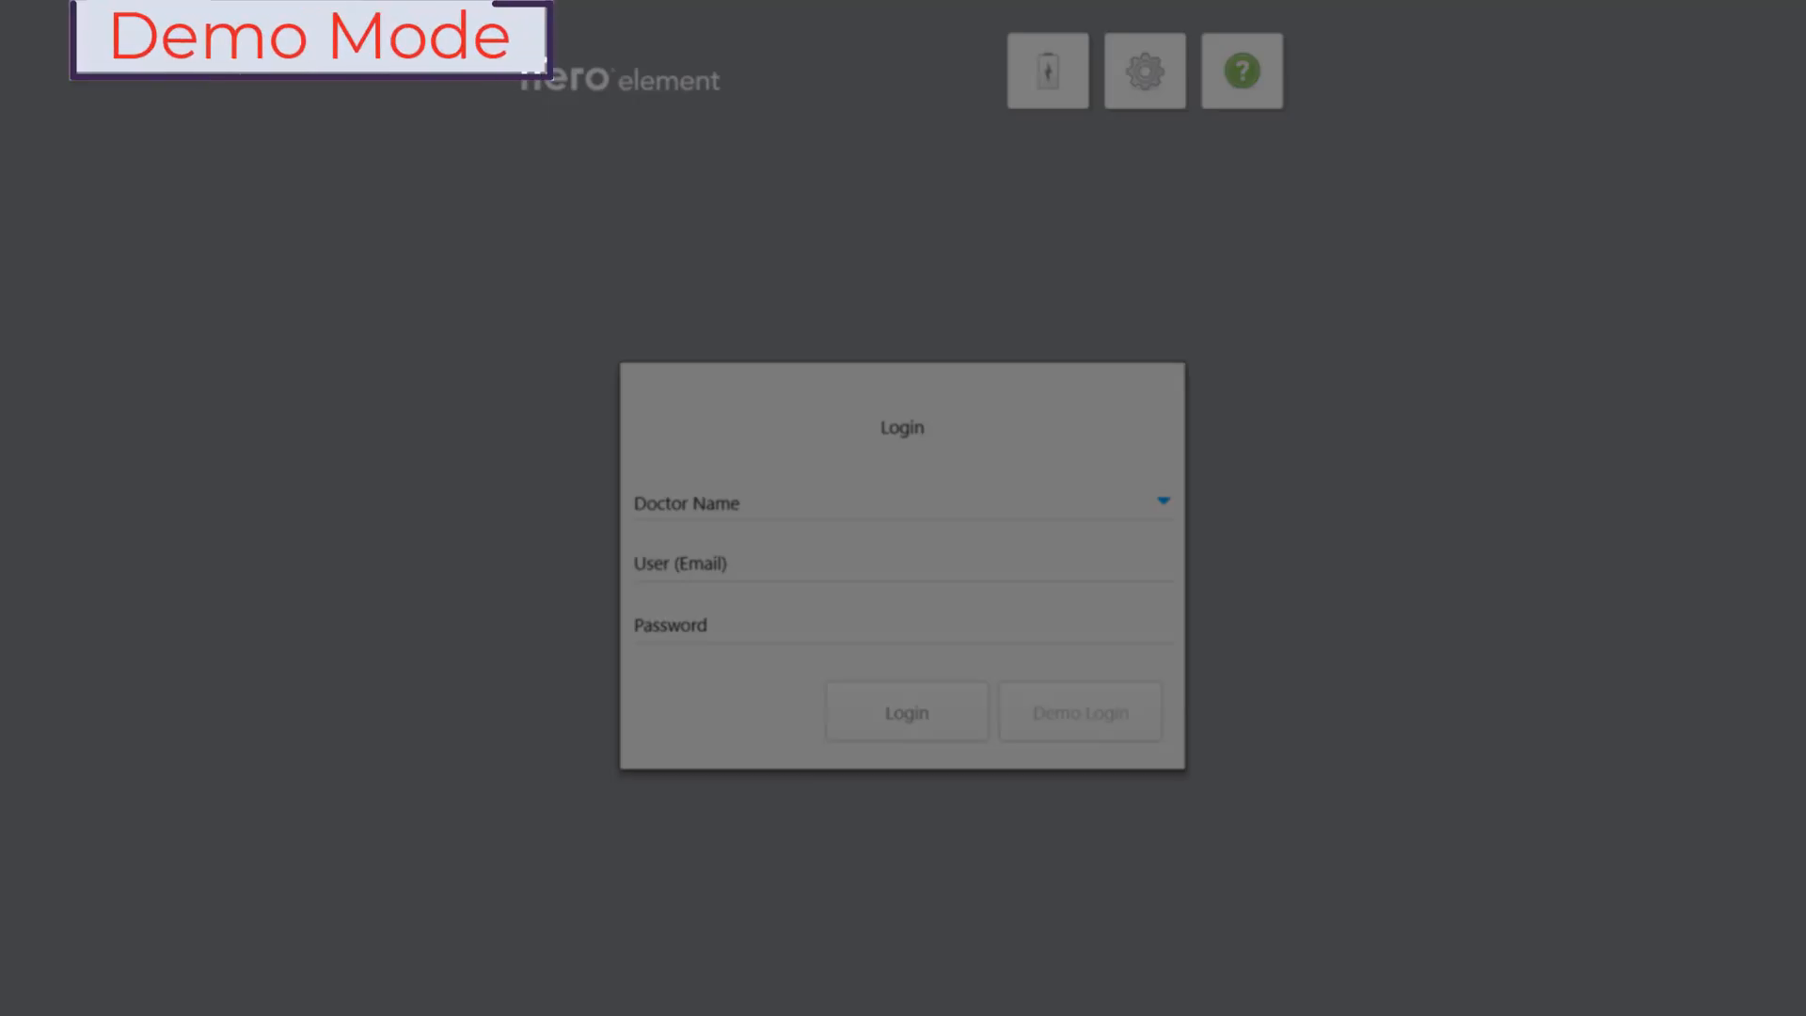
Log in with the Demo Login option on the Login dialog.
{"action": "left_click", "coordinate": [1078, 711]}
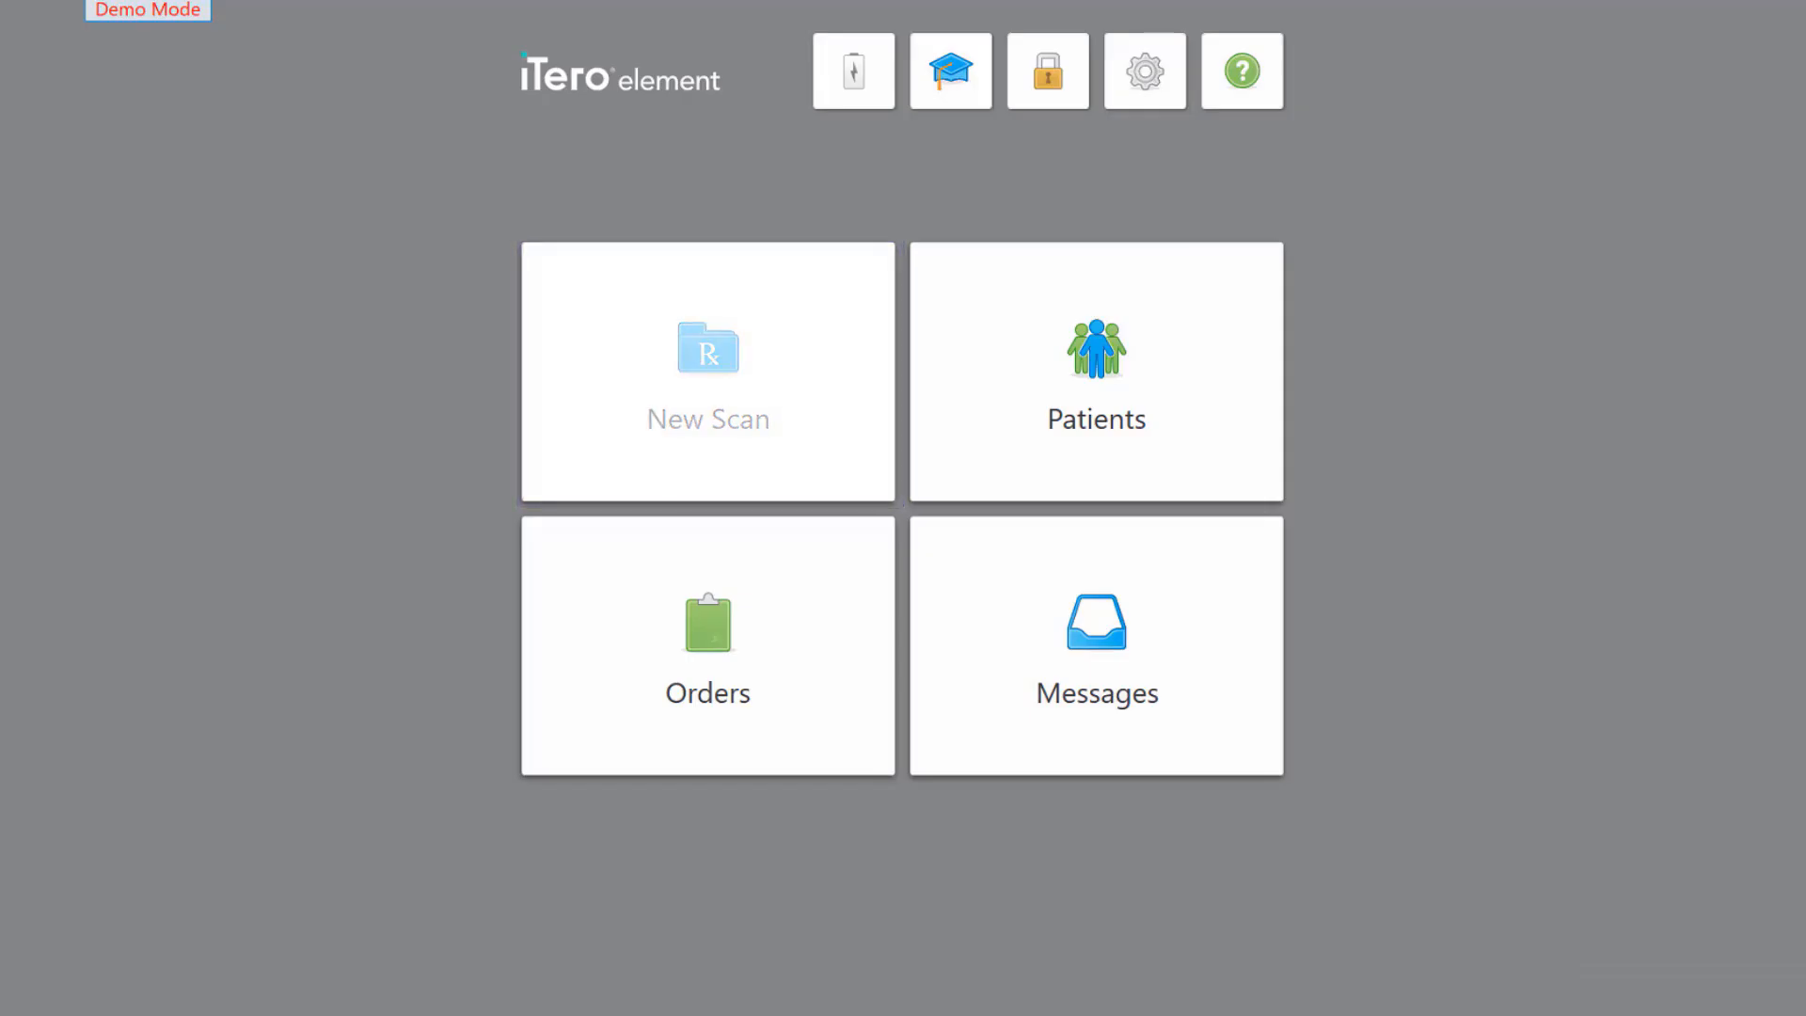
Start a practice New Scan session with the lower jaw selected.
{"action": "left_click", "coordinate": [707, 371]}
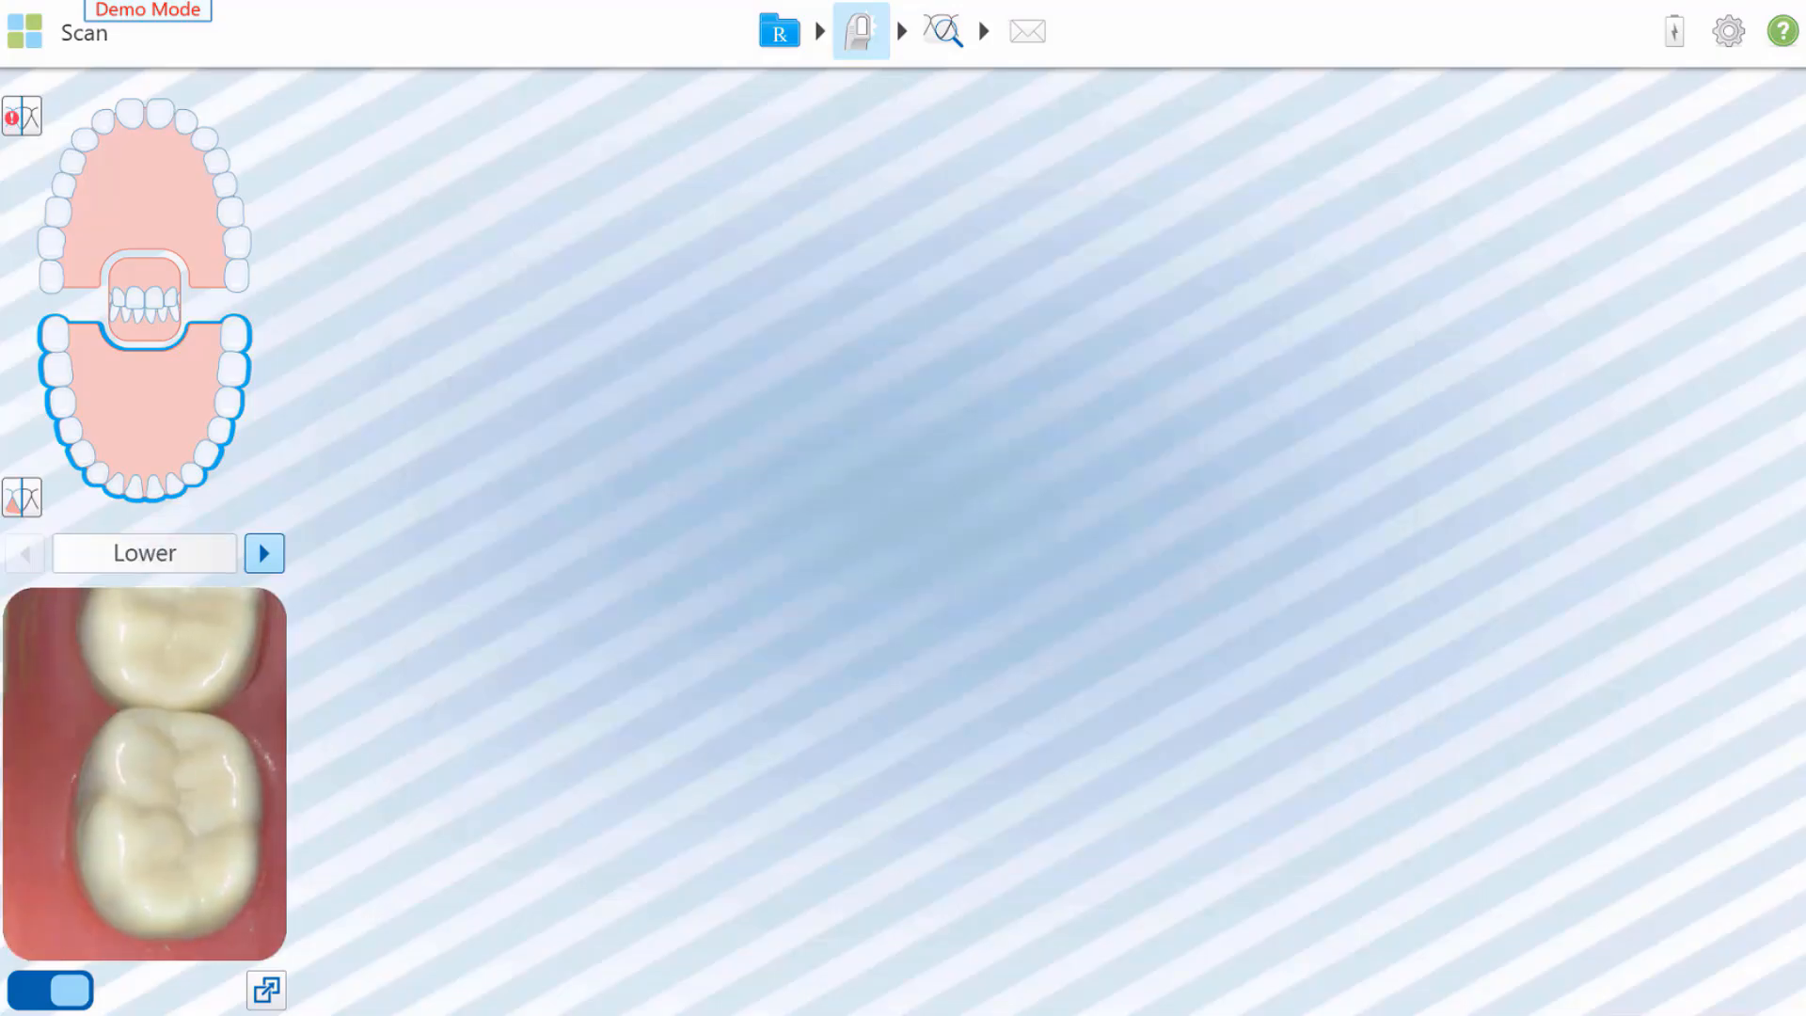
Exit the practice scan screen to reach the demo patient list.
{"action": "left_click", "coordinate": [942, 31]}
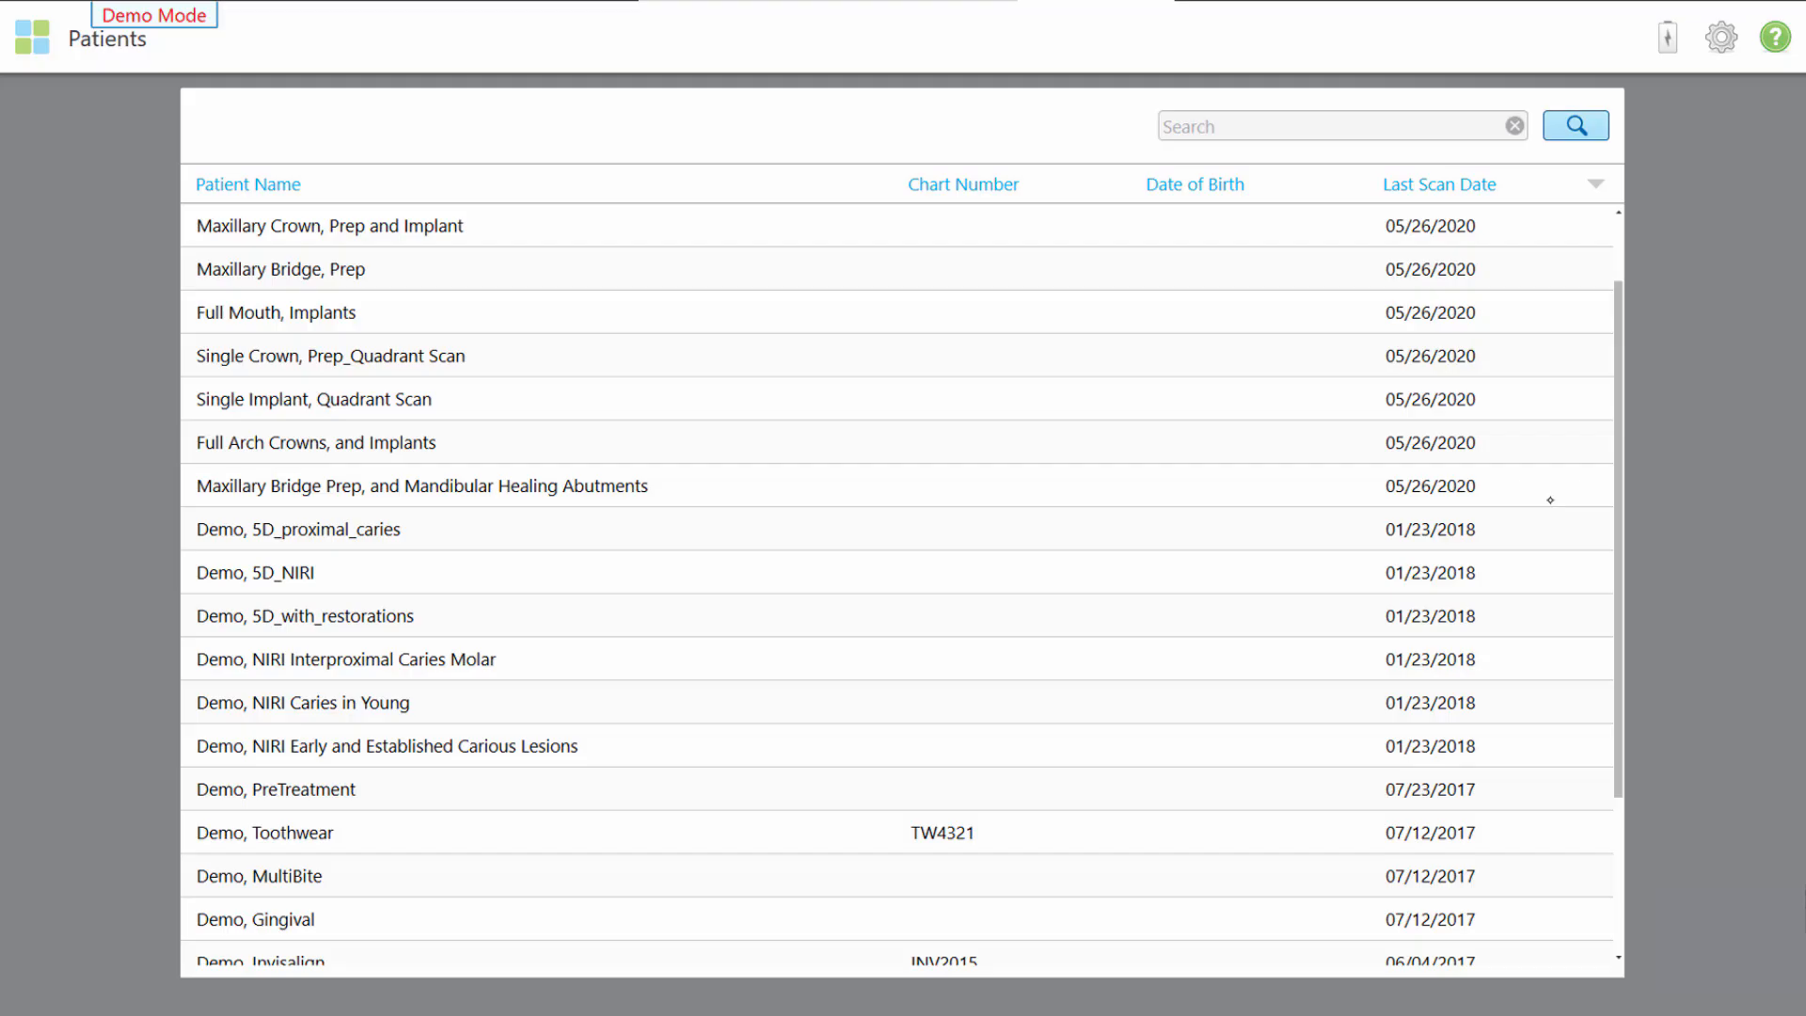
Scroll the Patients list and open a demo patient's 3D scan in the Viewer.
{"action": "scroll", "scroll_direction": "down", "scroll_amount": 3}
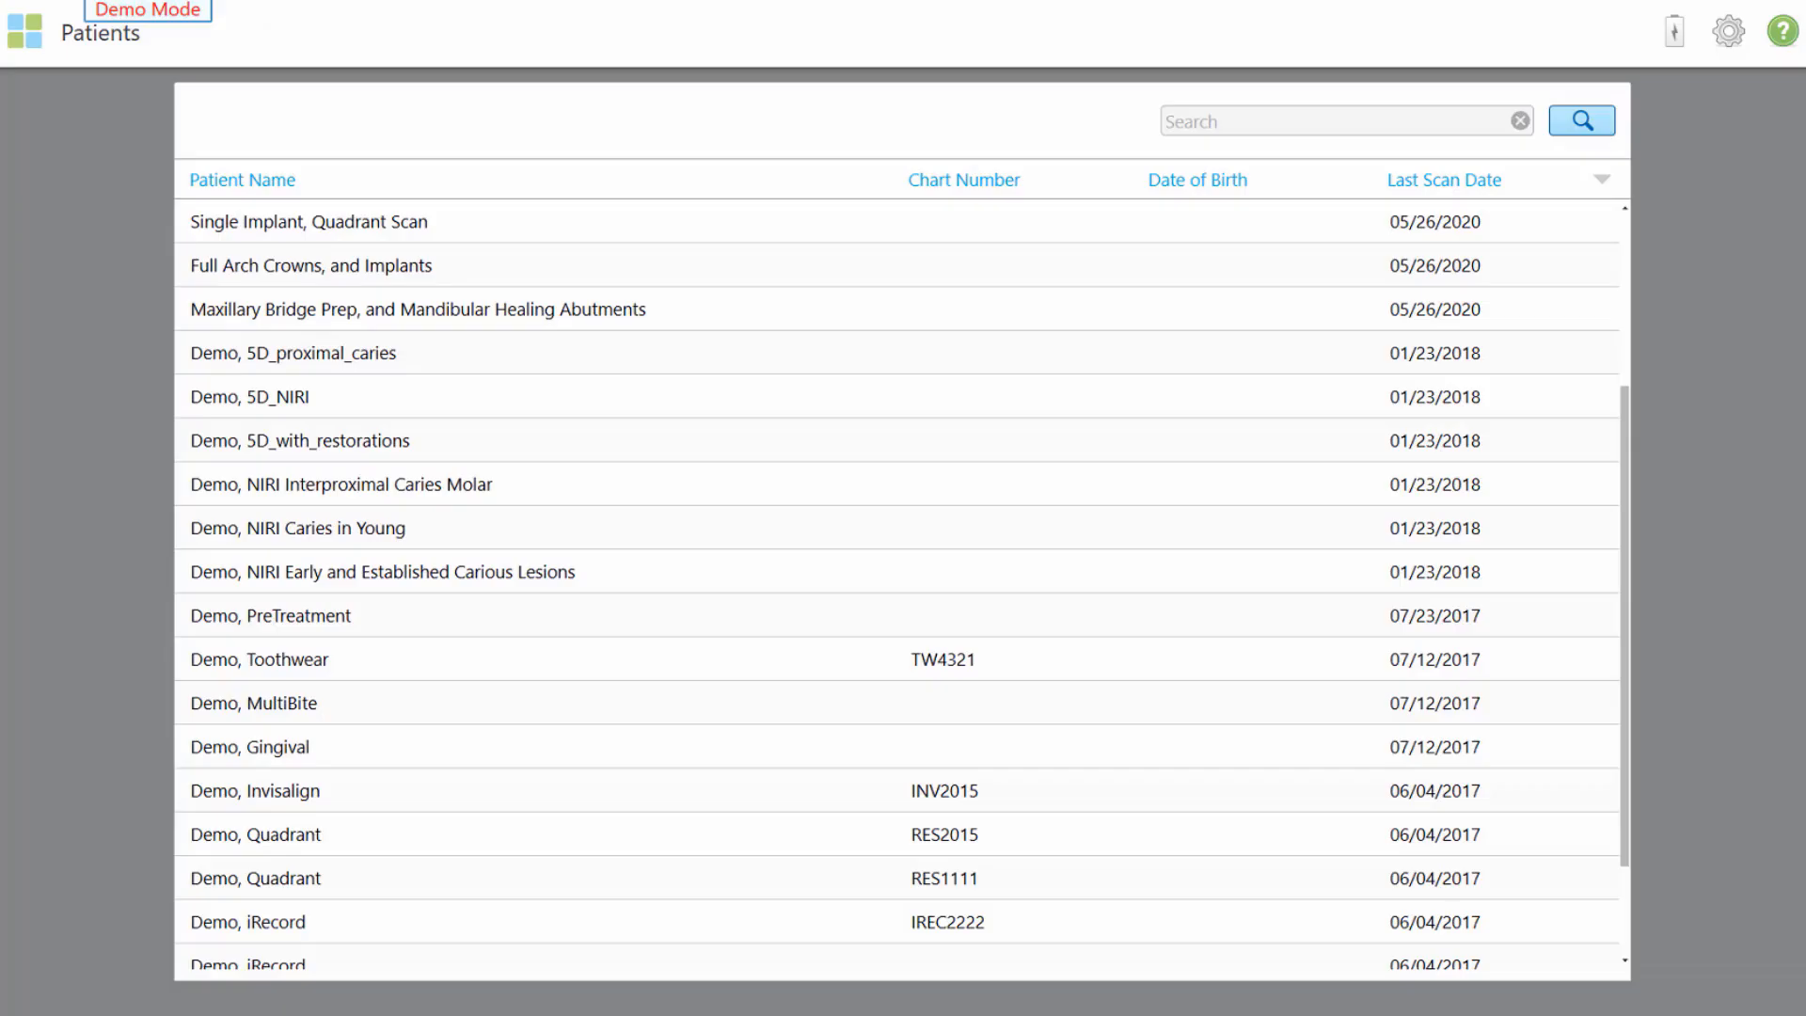
{"action": "left_click", "coordinate": [248, 745]}
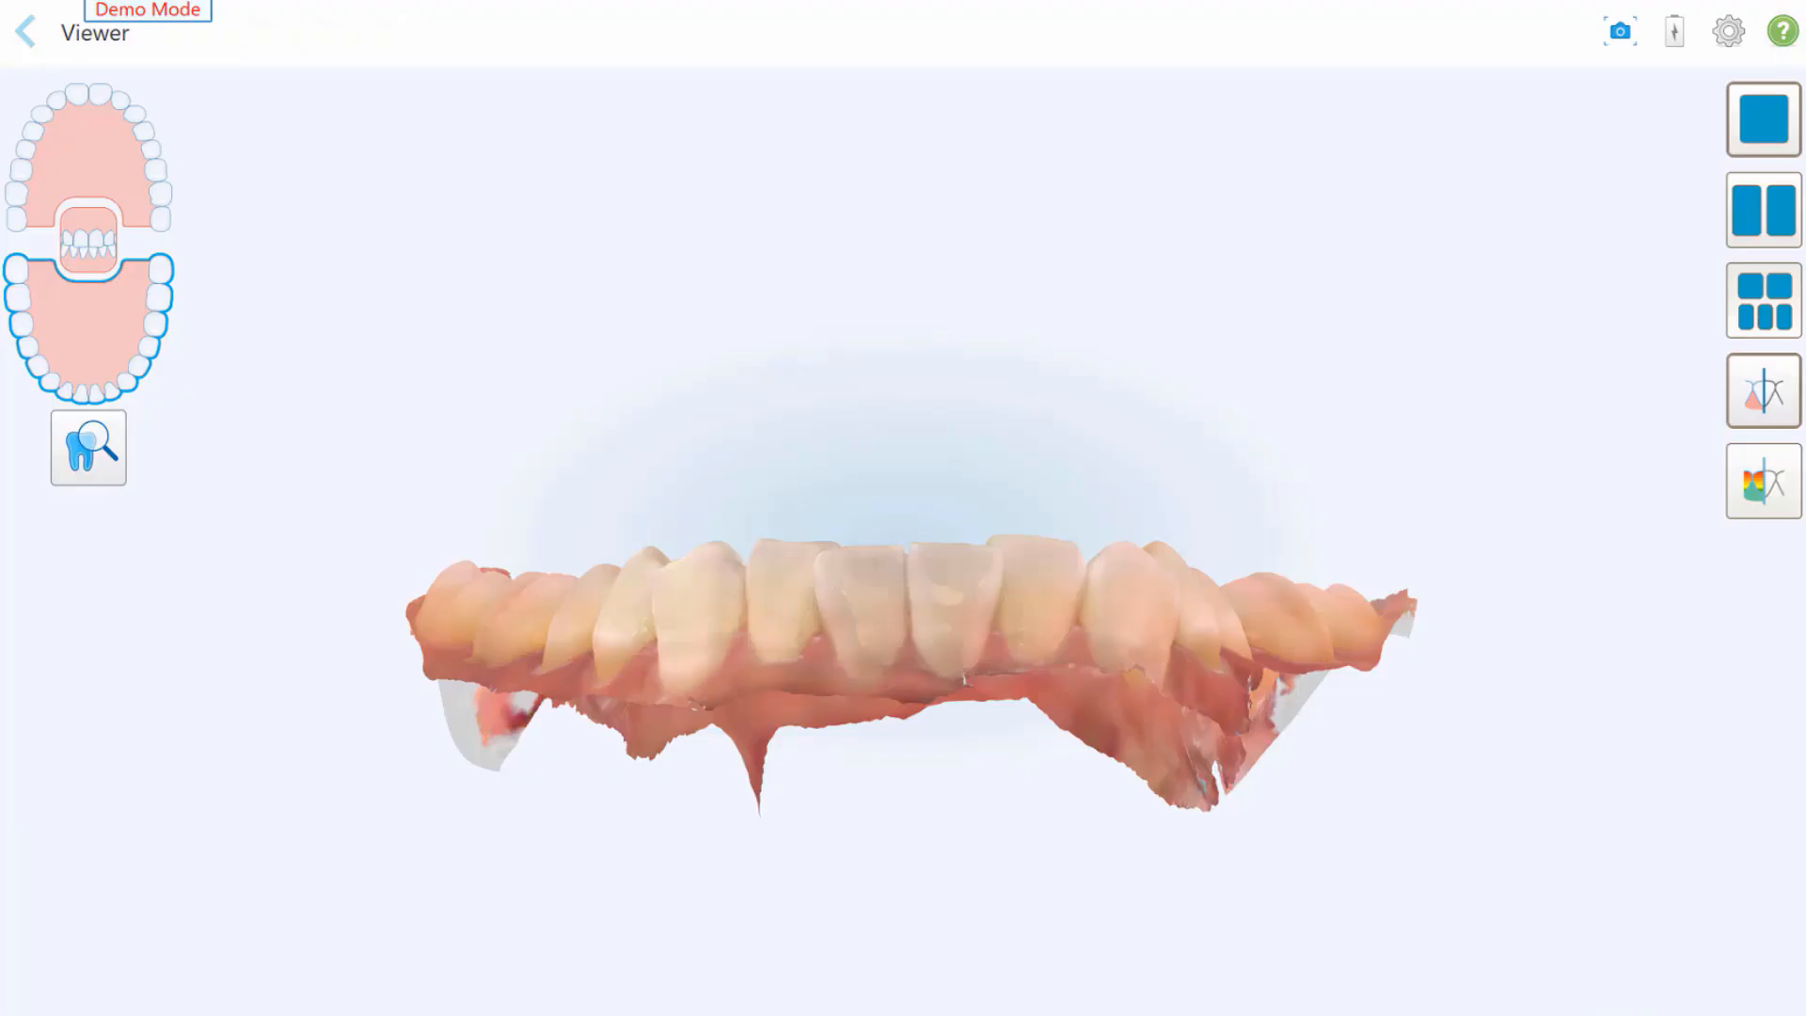
Leave the 3D Viewer via the back arrow to the home screen.
{"action": "left_click", "coordinate": [24, 31]}
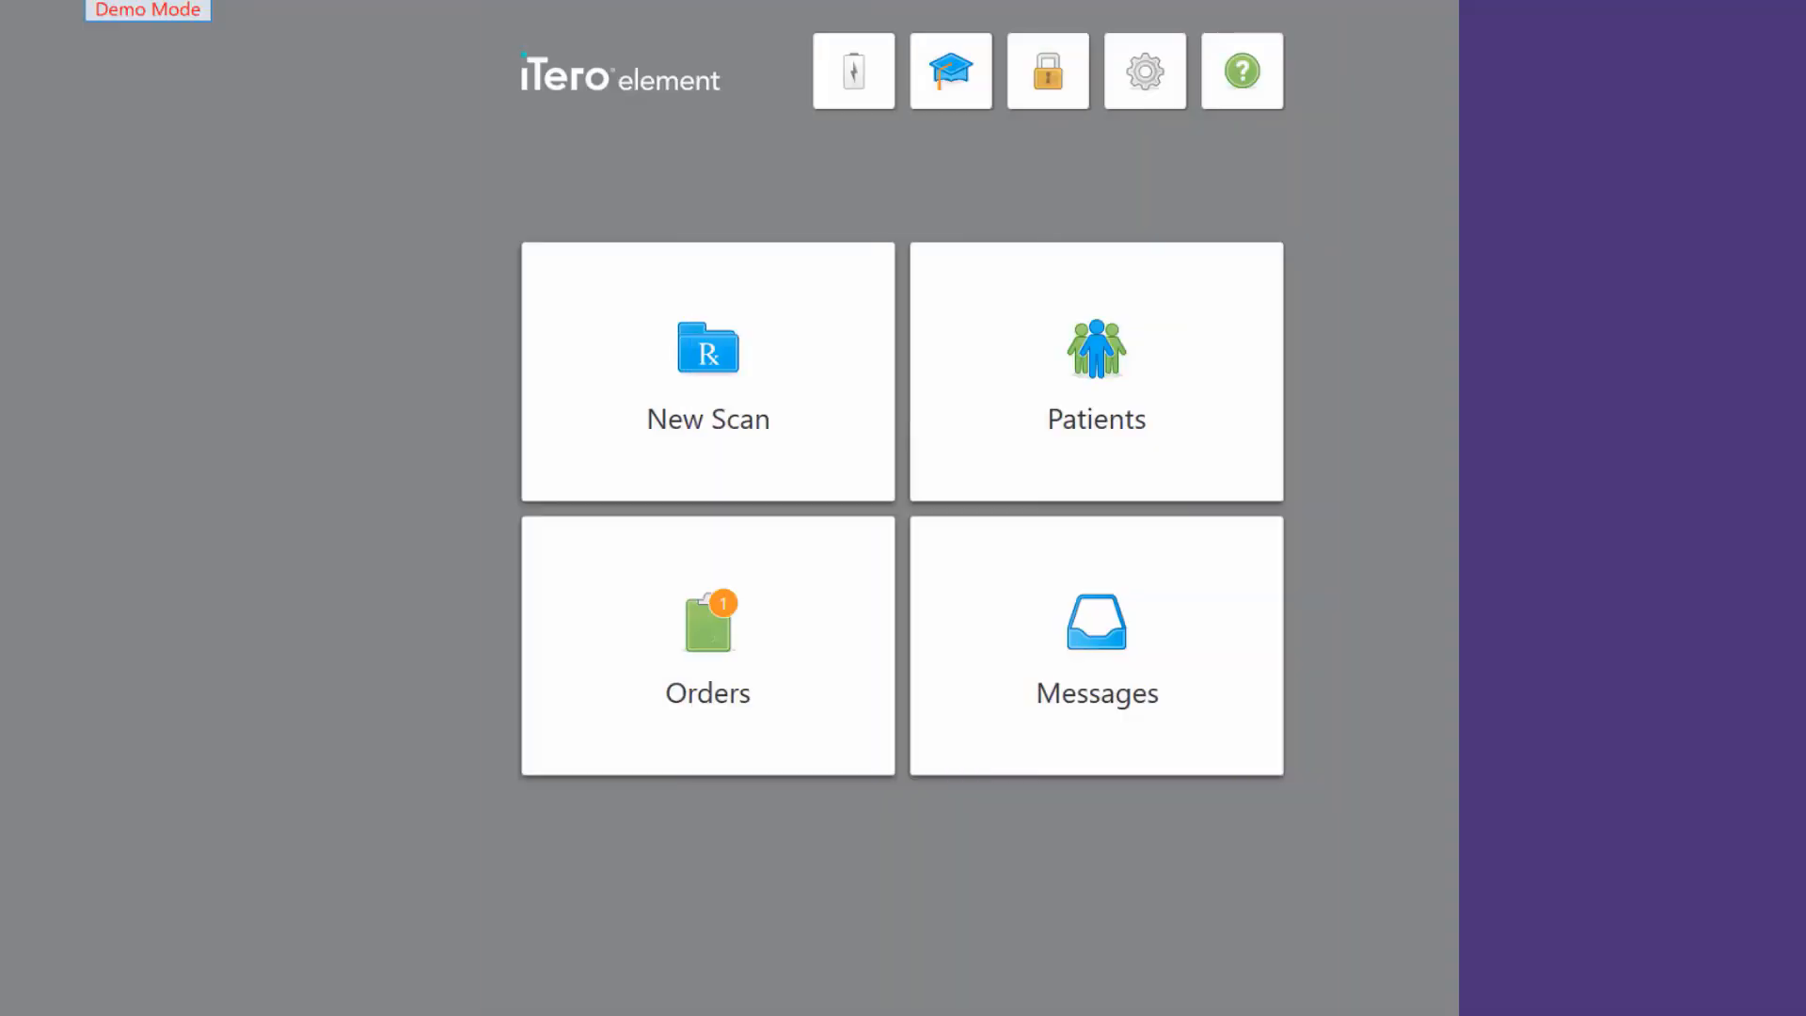